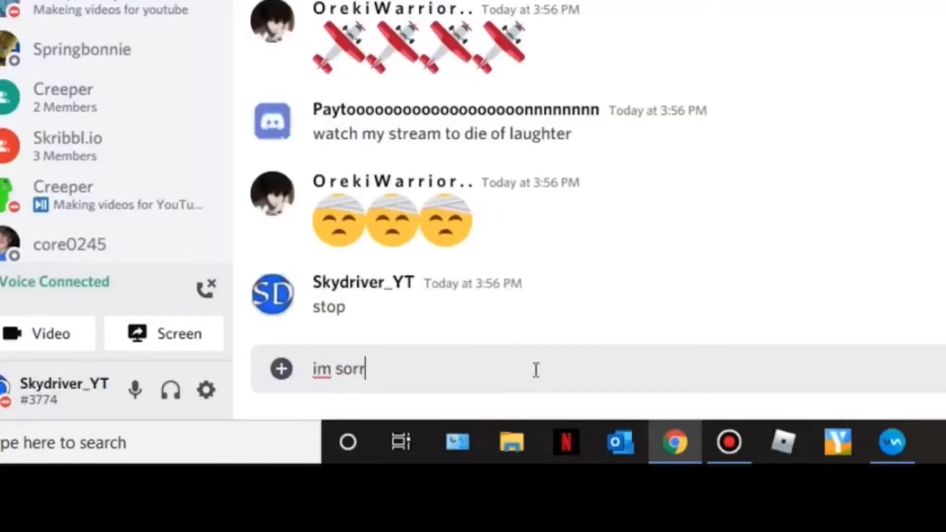
# Step: Send the 'im sorry' message and start typing a line of repeated 'SORRY'
pyautogui.press('Enter')
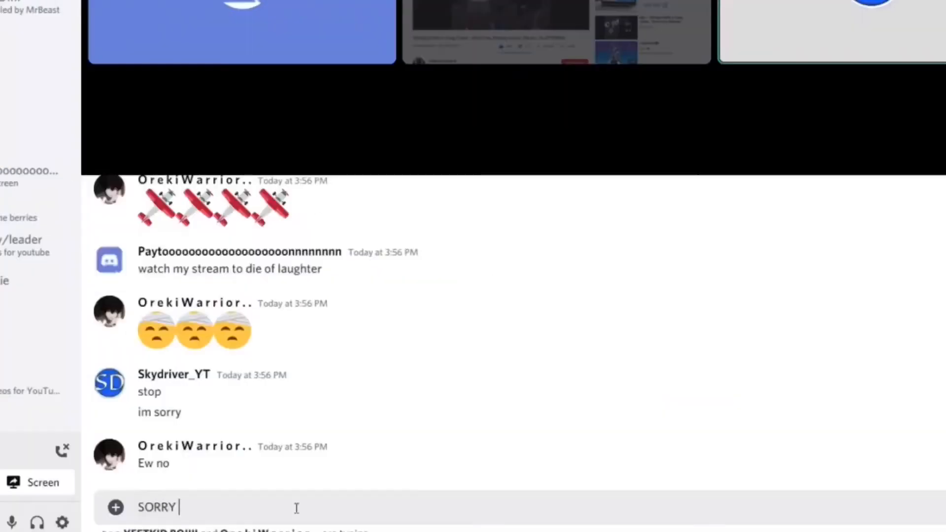
pyautogui.write('SORRY SORRY SORRY SORR')
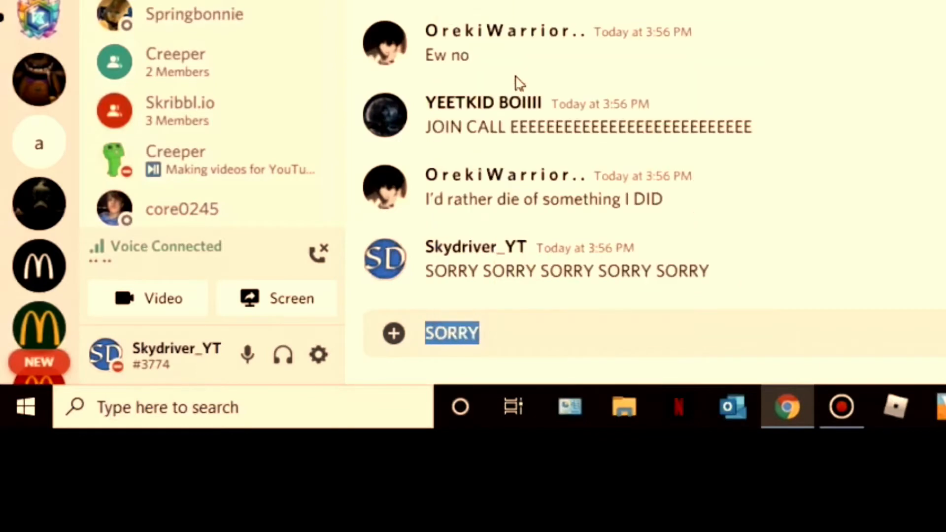
# Step: Fill the message box with a huge block of repeated 'SORRY' near the character limit
pyautogui.click(578, 318)
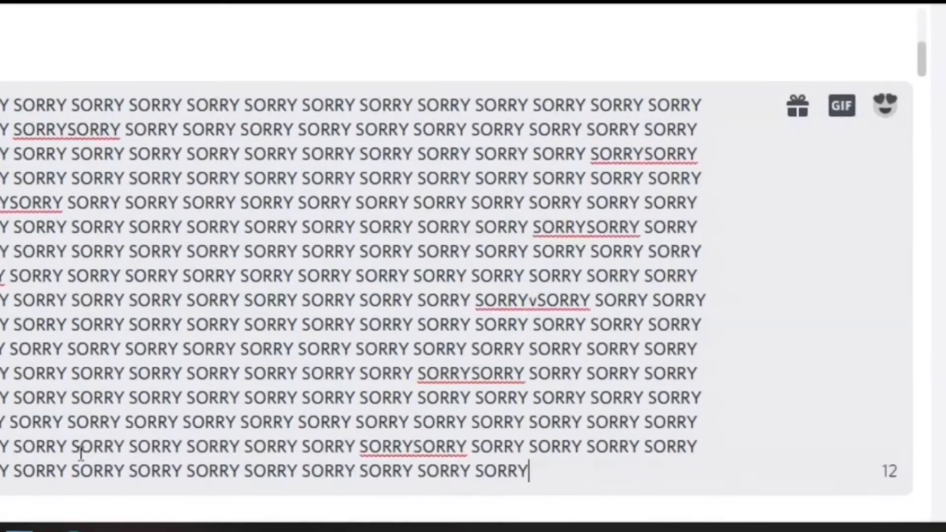
# Step: Post the giant 'SORRY' wall and bring up its delete confirmation
pyautogui.write('j')
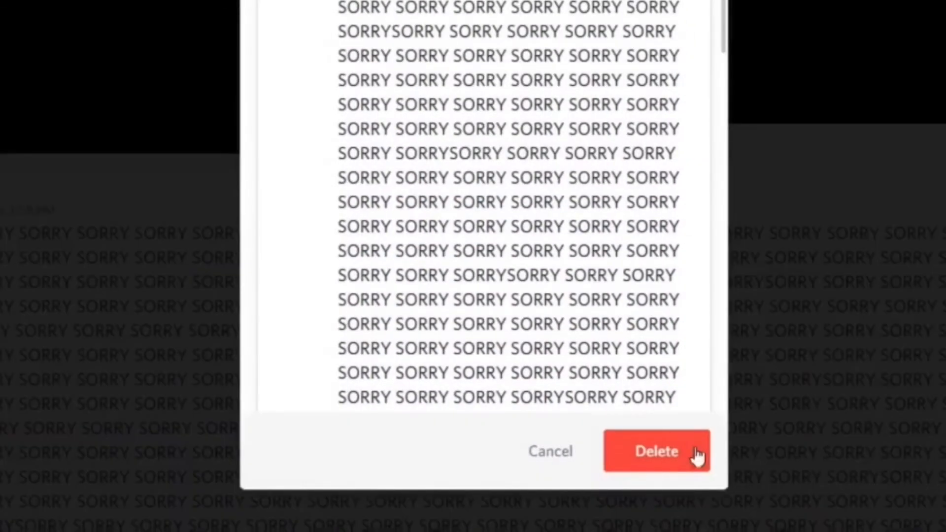
# Step: Delete the 'SORRY' wall, send 'xD', and draft another huge 'SORRY' wall
pyautogui.click(659, 451)
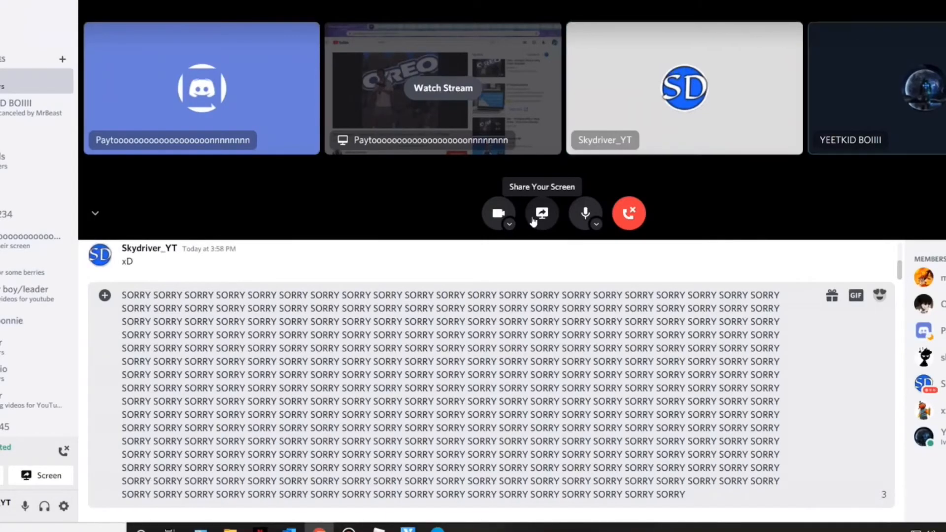
# Step: Send the second 'SORRY' wall and confirm its deletion
pyautogui.write('sorr')
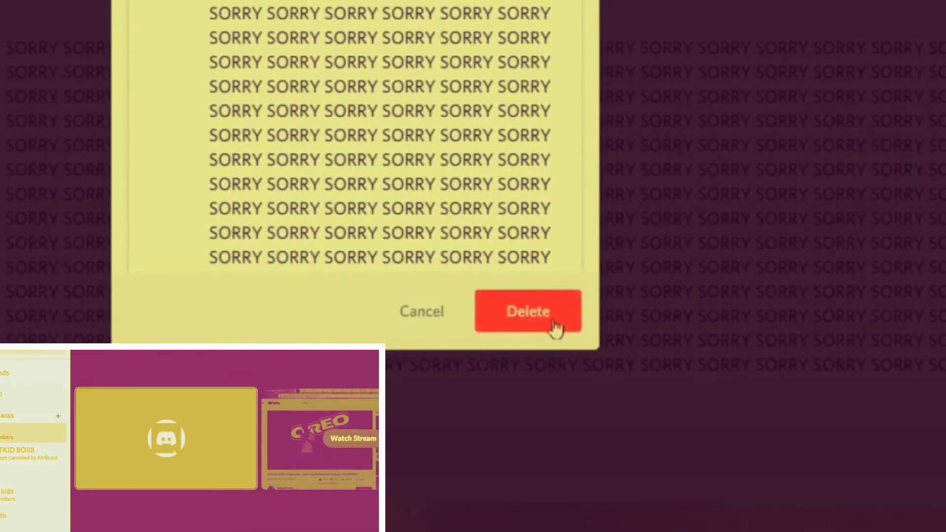
pyautogui.click(528, 312)
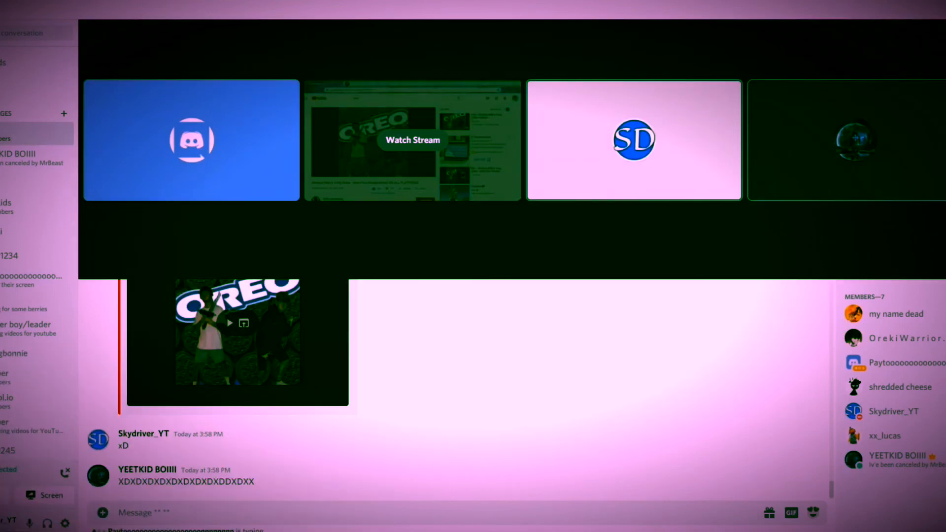